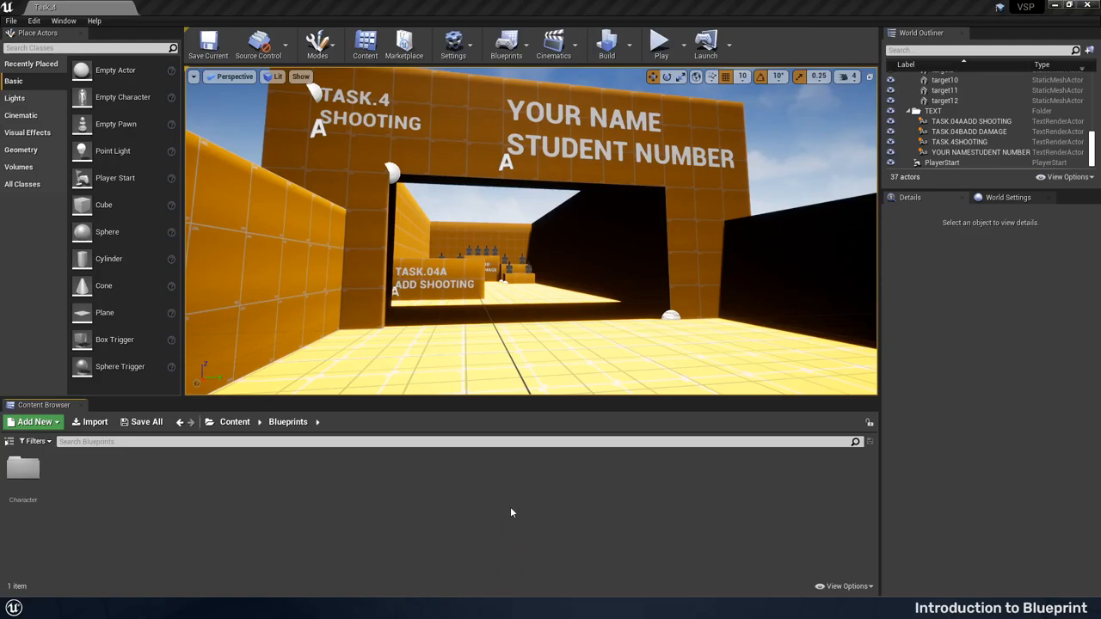
{"action": "mouse_move", "coordinate": [559, 420]}
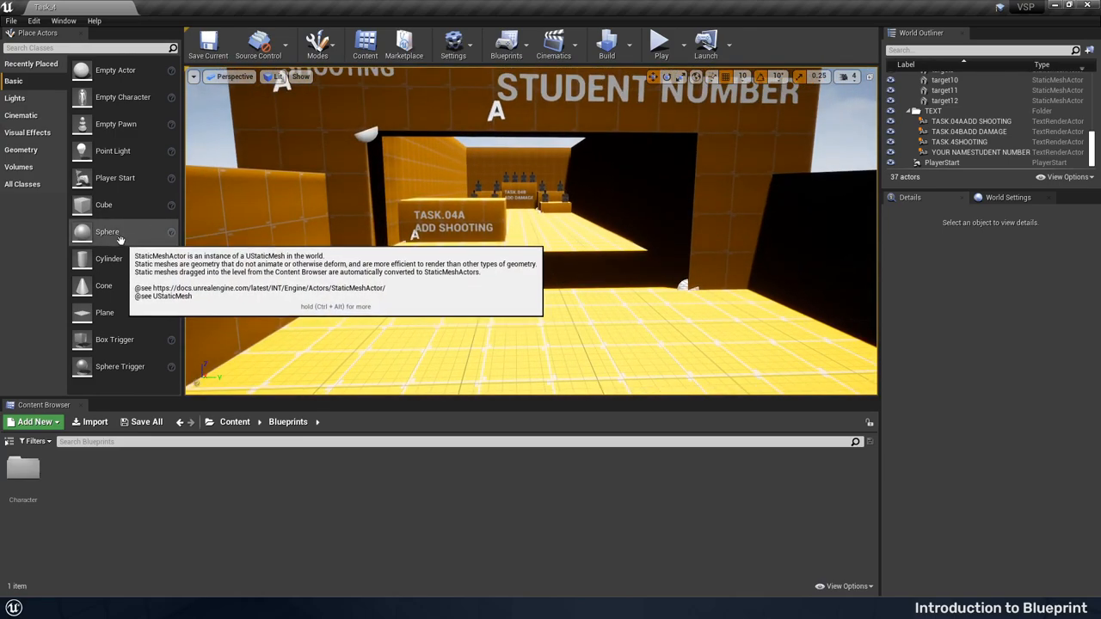
Place a Sphere actor from the Basic list into the level in front of the shooting range and select it
{"action": "left_click_drag", "start_coordinate": [106, 231], "coordinate": [554, 309]}
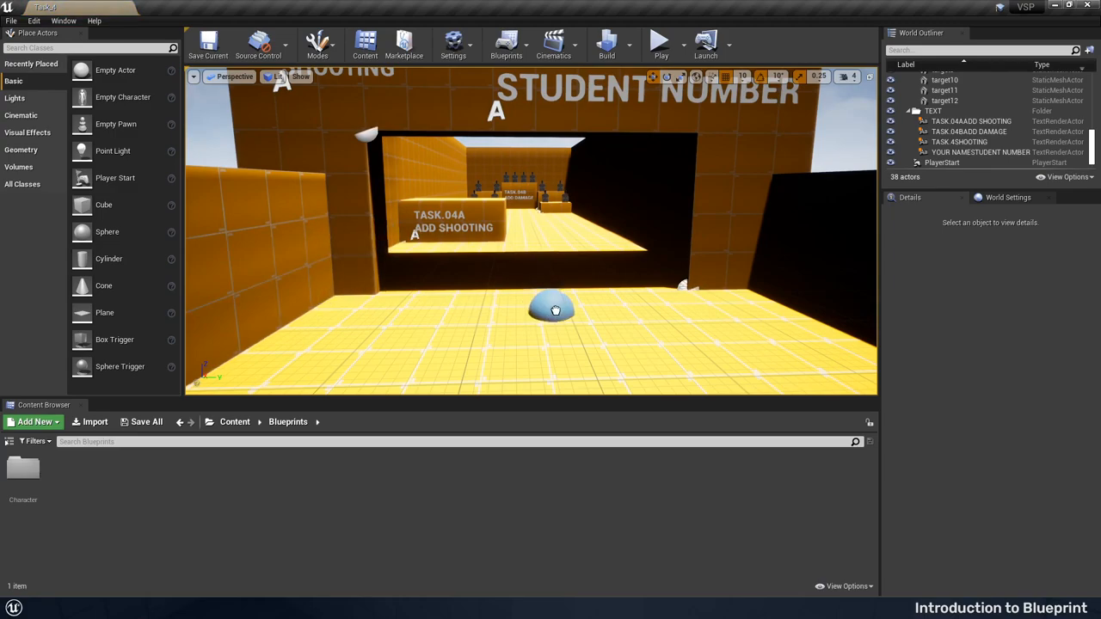
{"action": "left_click", "coordinate": [551, 310]}
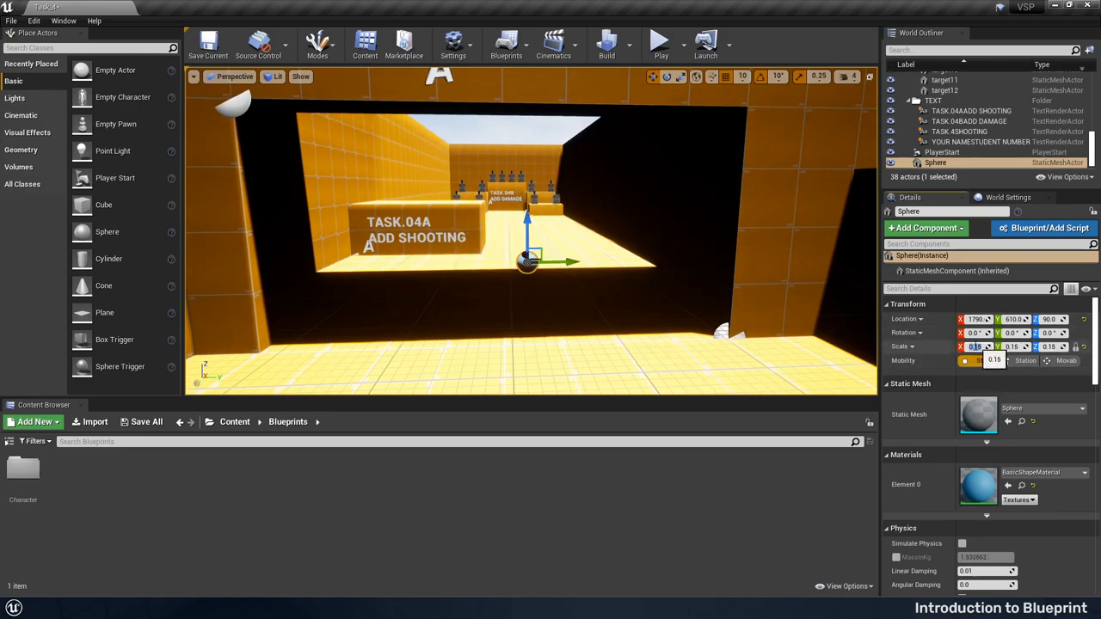
{"action": "mouse_move", "coordinate": [1083, 364]}
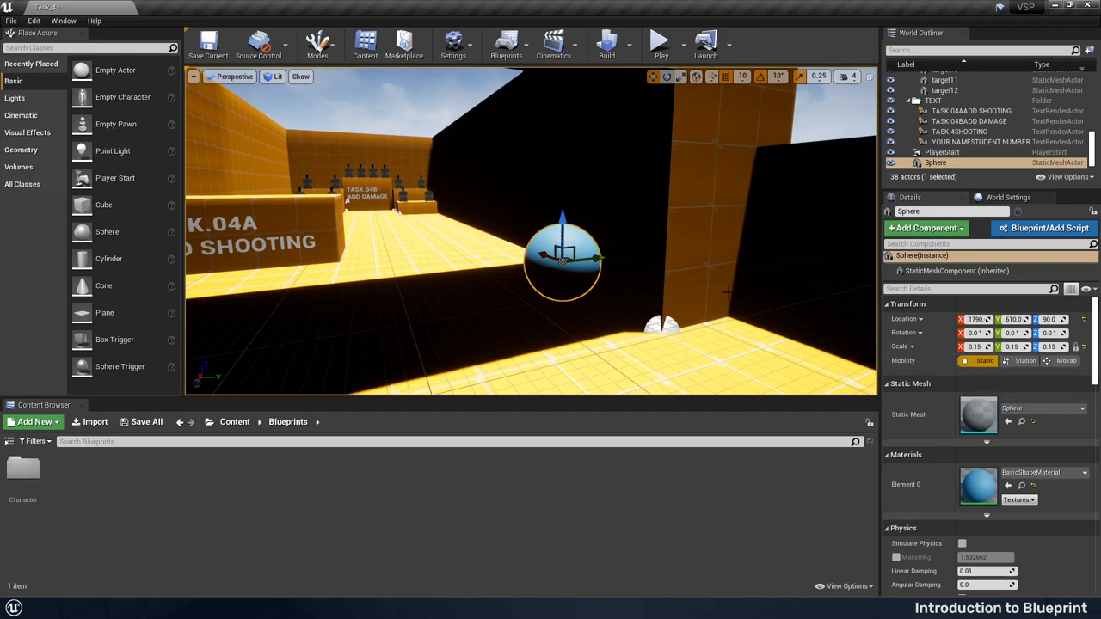
{"action": "mouse_move", "coordinate": [1066, 361]}
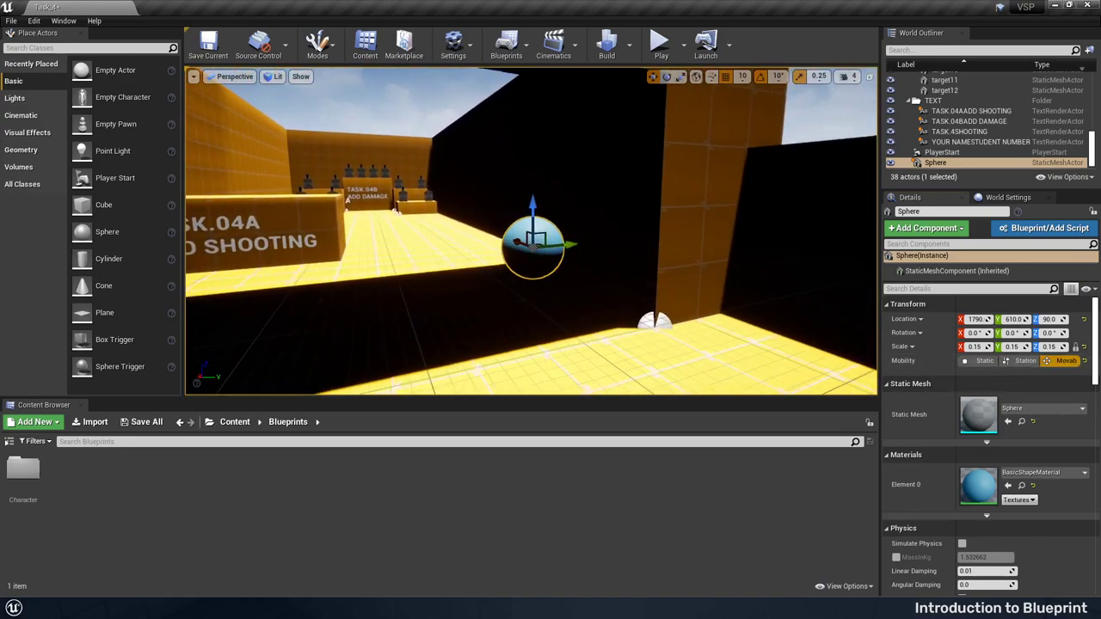
{"action": "scroll", "scroll_direction": "down", "scroll_amount": 3}
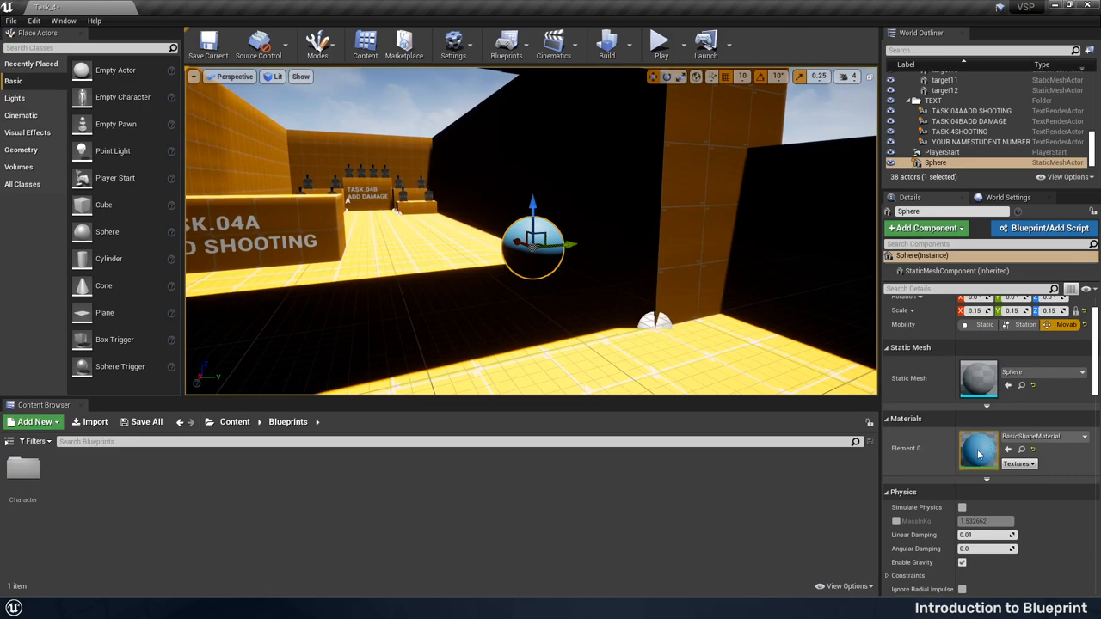
{"action": "scroll", "scroll_direction": "down", "scroll_amount": 3}
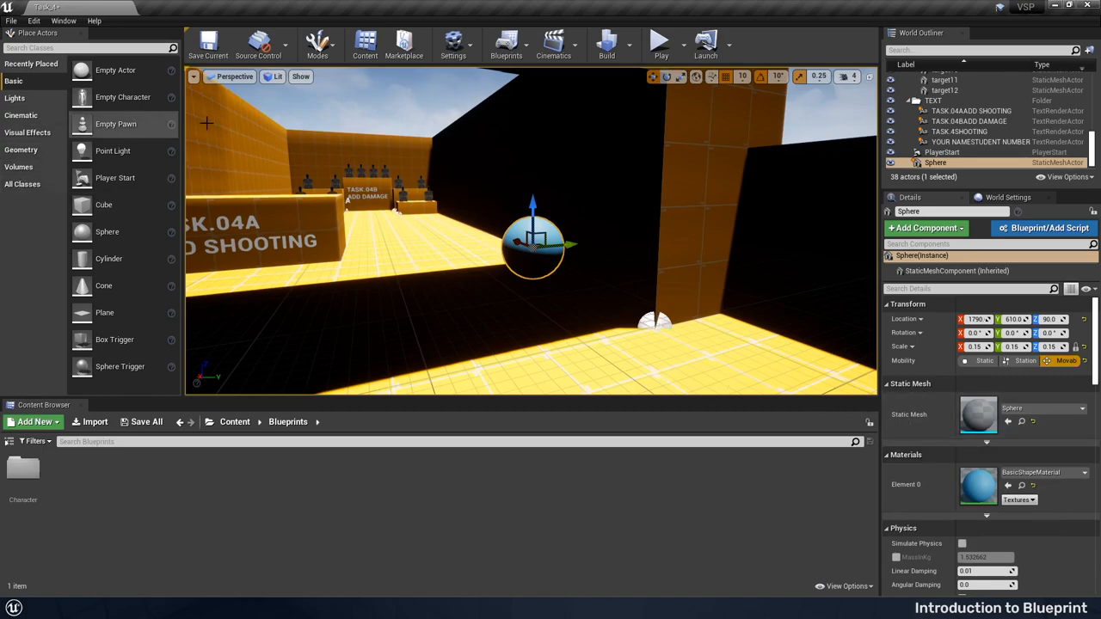
{"action": "mouse_move", "coordinate": [537, 249]}
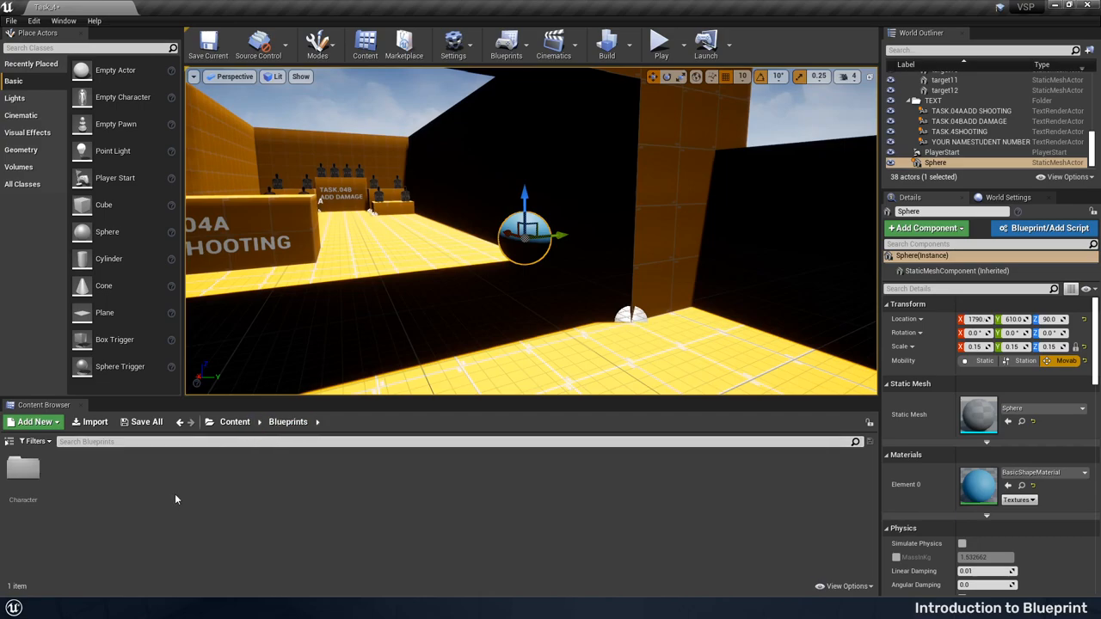
Look through the new-asset list and dismiss it without creating anything
{"action": "left_click", "coordinate": [33, 423]}
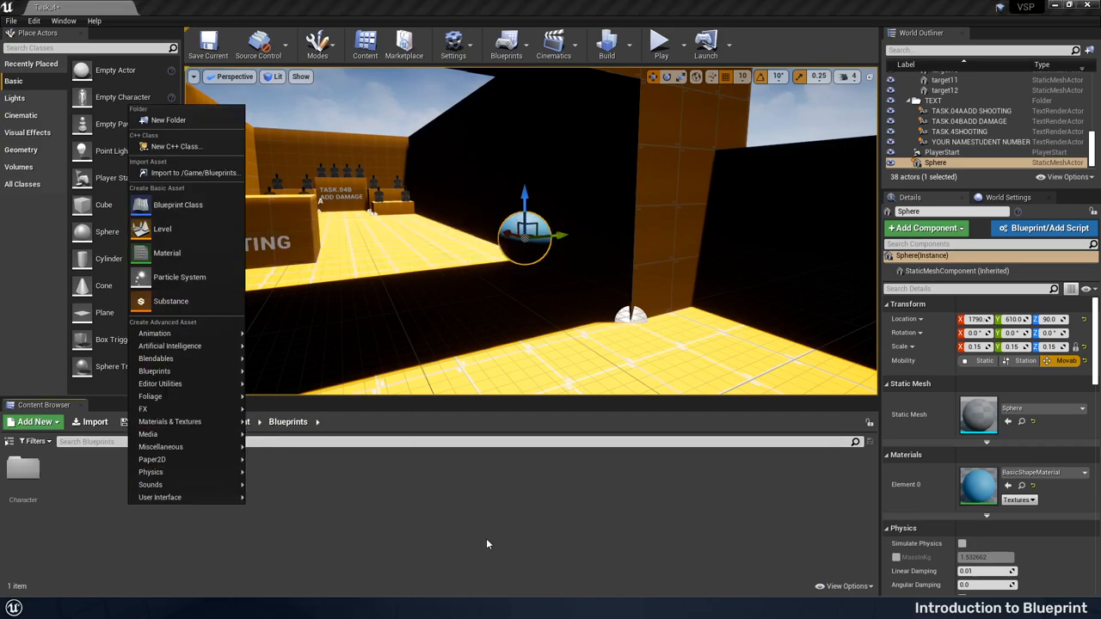
{"action": "left_click", "coordinate": [489, 544]}
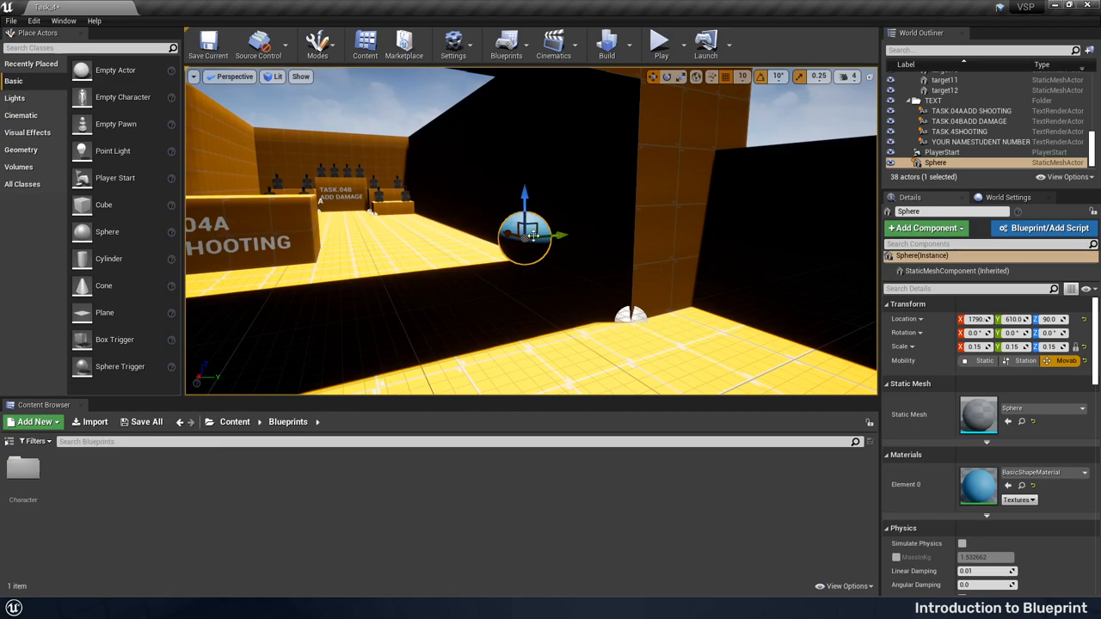
{"action": "mouse_move", "coordinate": [1046, 227]}
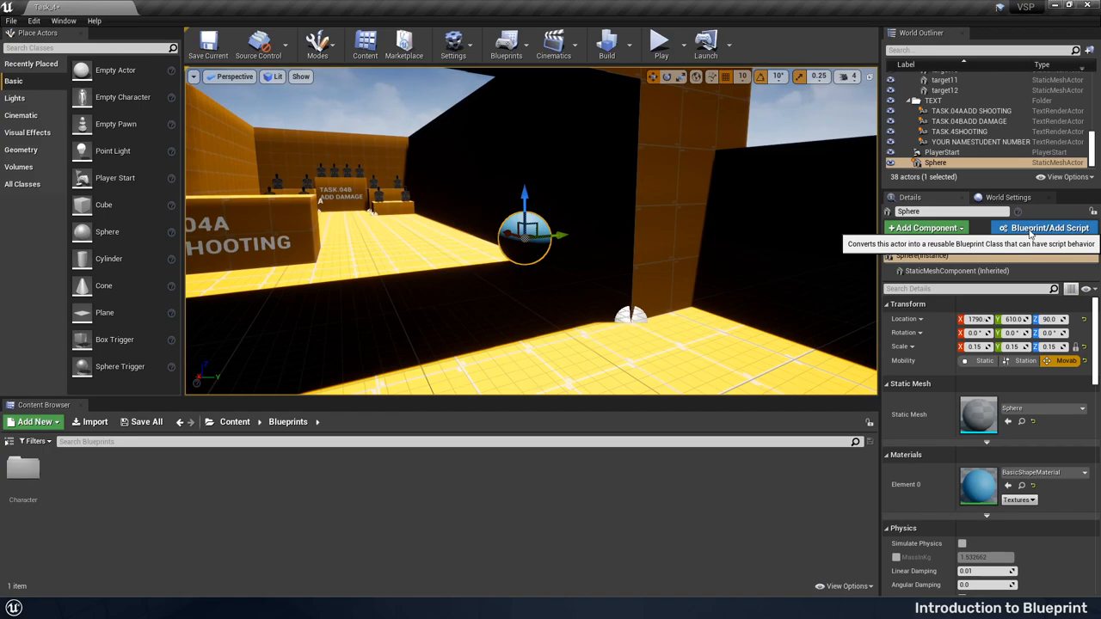
Convert the selected sphere into a new blueprint class named PlayerProjectile
{"action": "left_click", "coordinate": [1046, 228]}
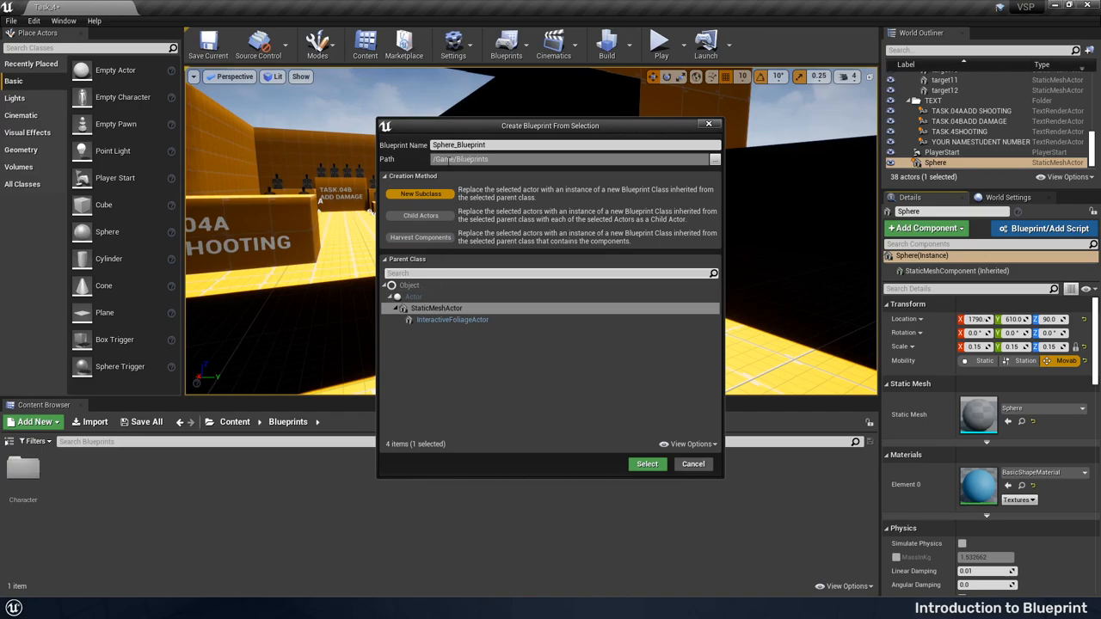
{"action": "left_click", "coordinate": [550, 145]}
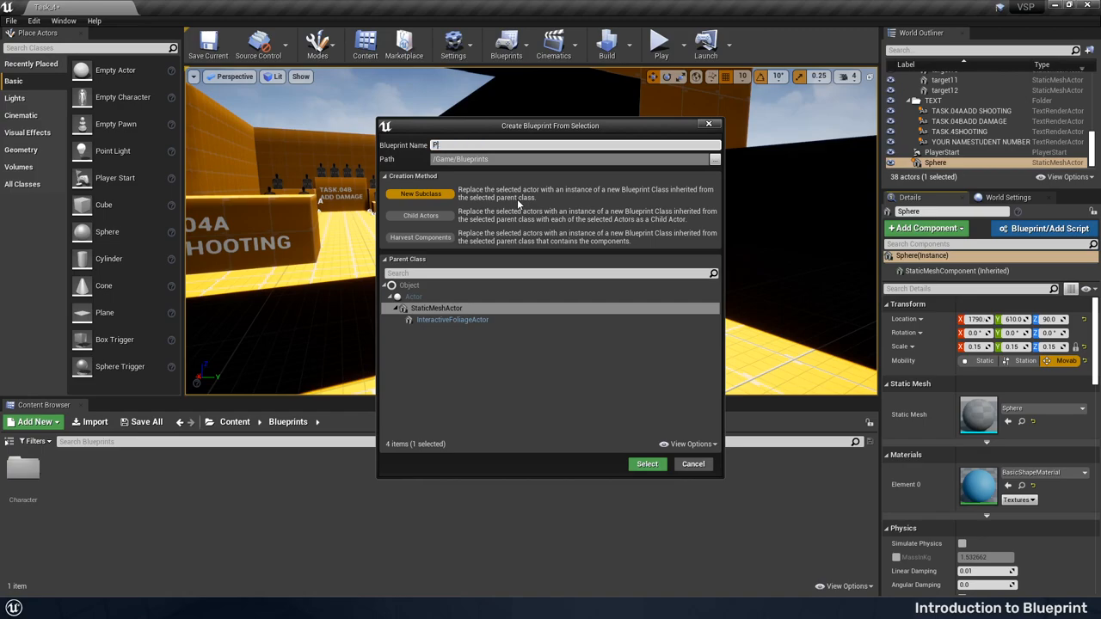
{"action": "type", "text": "PlayerProjectile"}
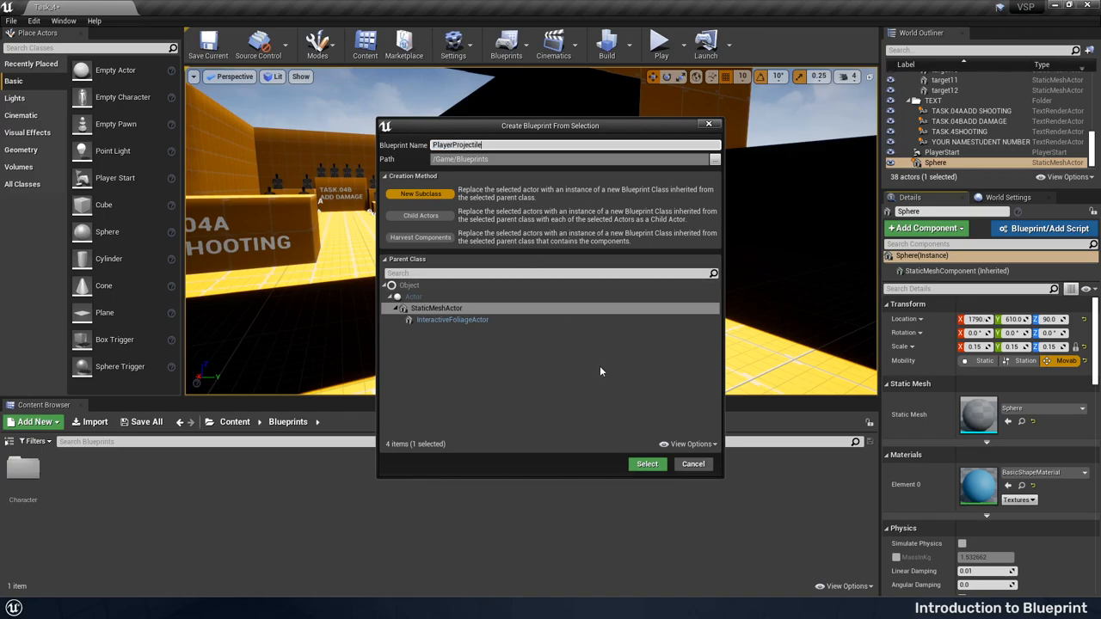
{"action": "left_click", "coordinate": [647, 464]}
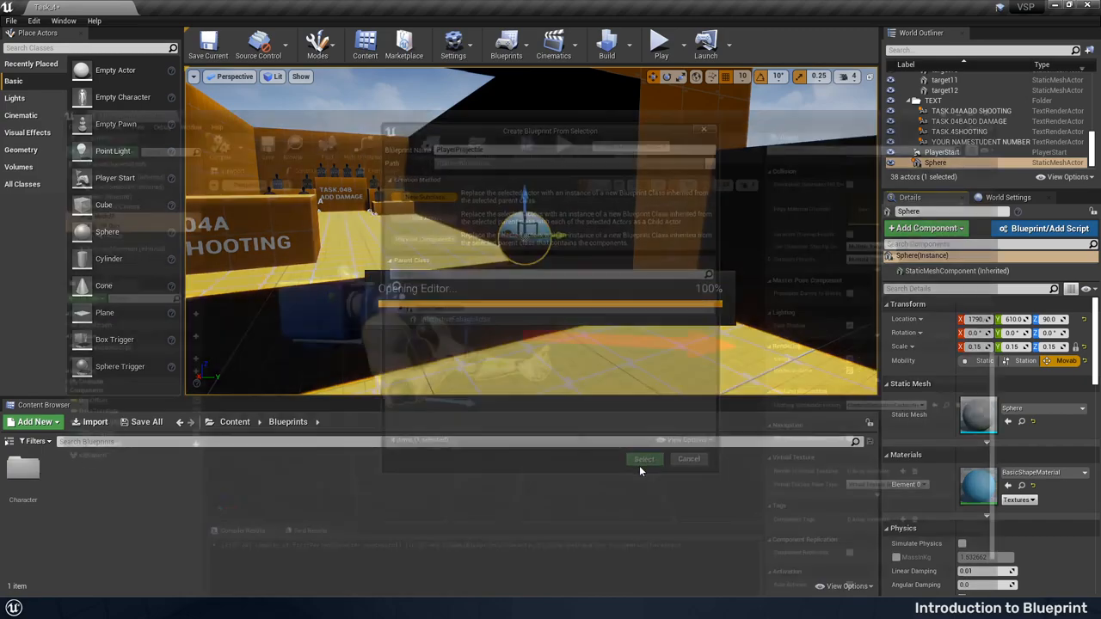
Add a ProjectileMovement component to PlayerProjectile and show its settings
{"action": "left_click", "coordinate": [644, 460]}
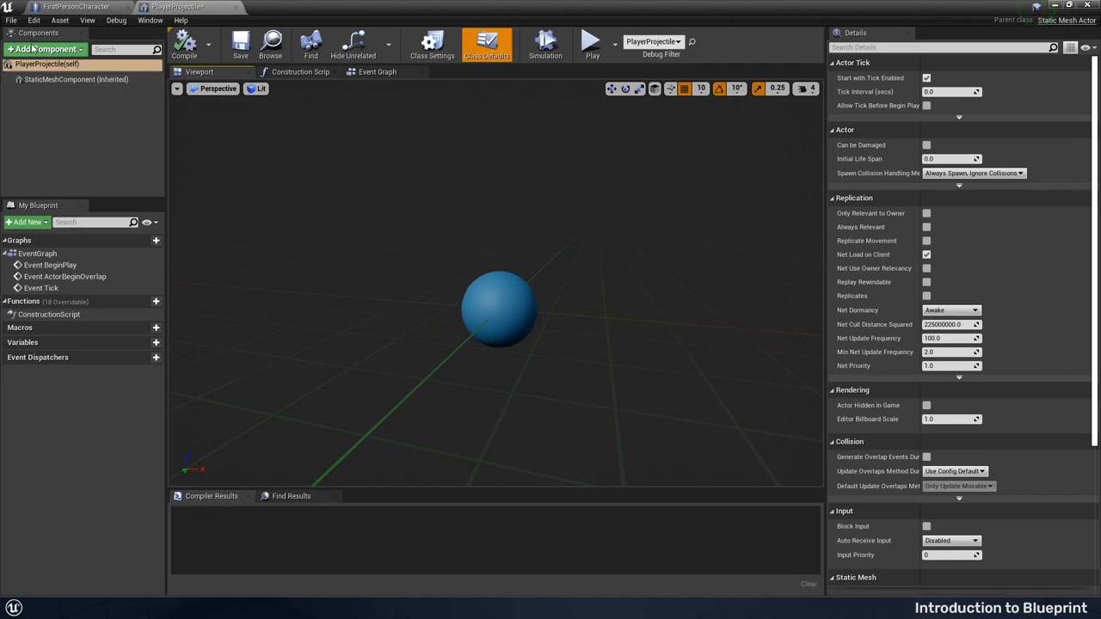
{"action": "left_click", "coordinate": [43, 48]}
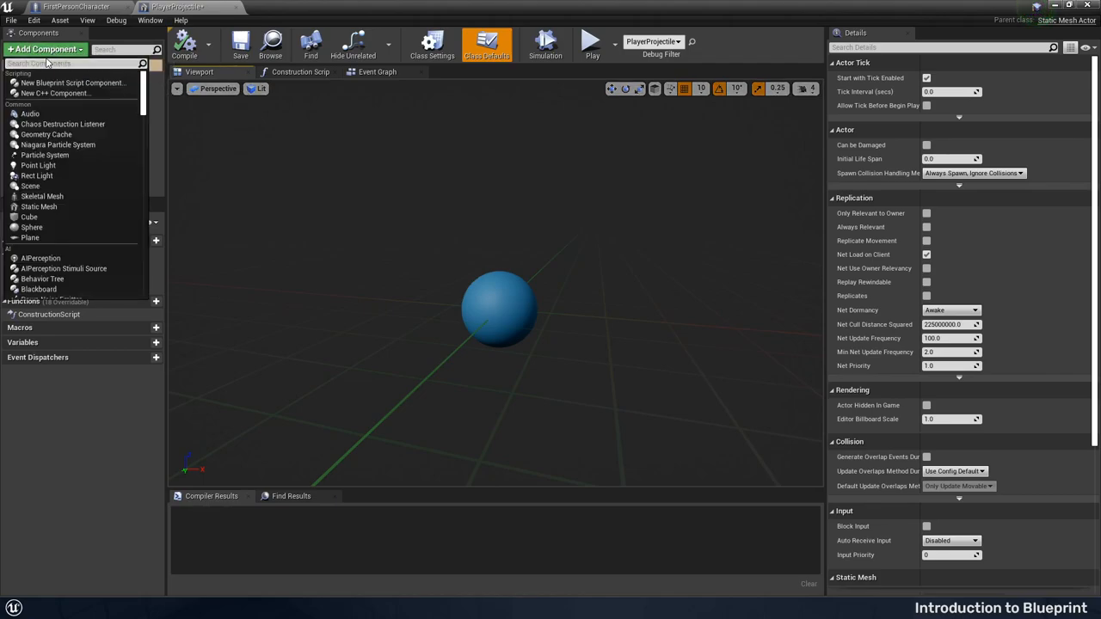
{"action": "type", "text": "pro"}
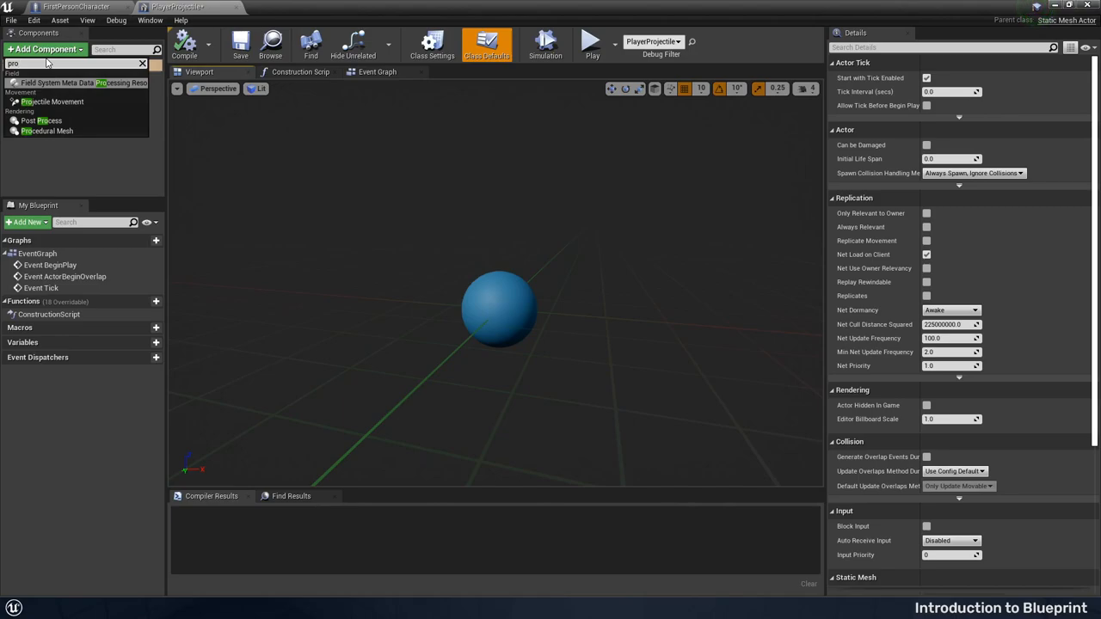
{"action": "mouse_move", "coordinate": [55, 103]}
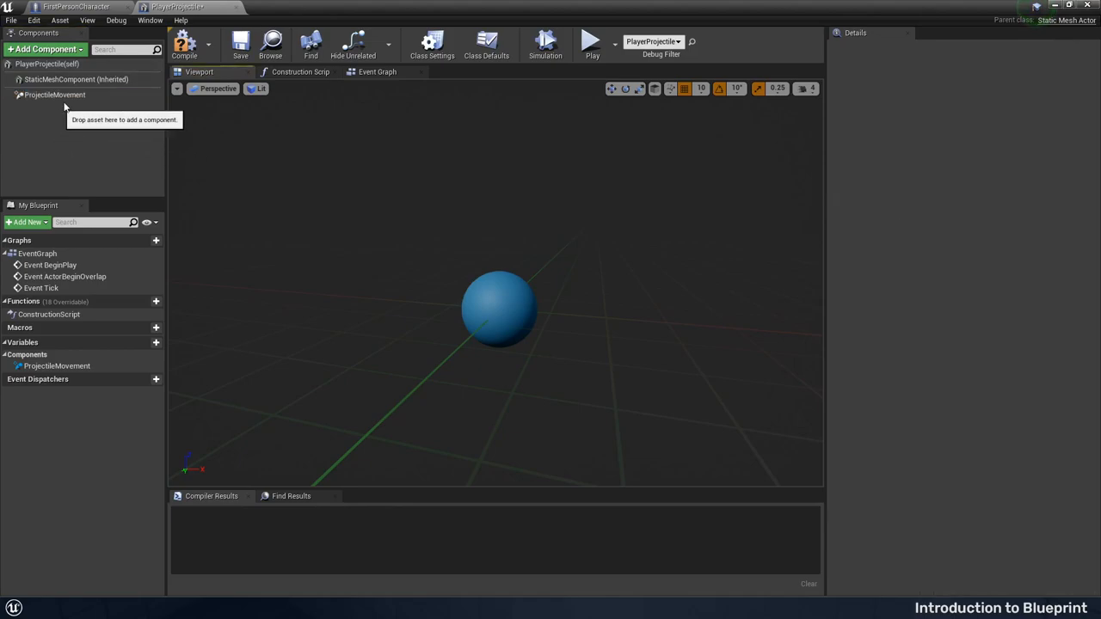
{"action": "left_click", "coordinate": [55, 101]}
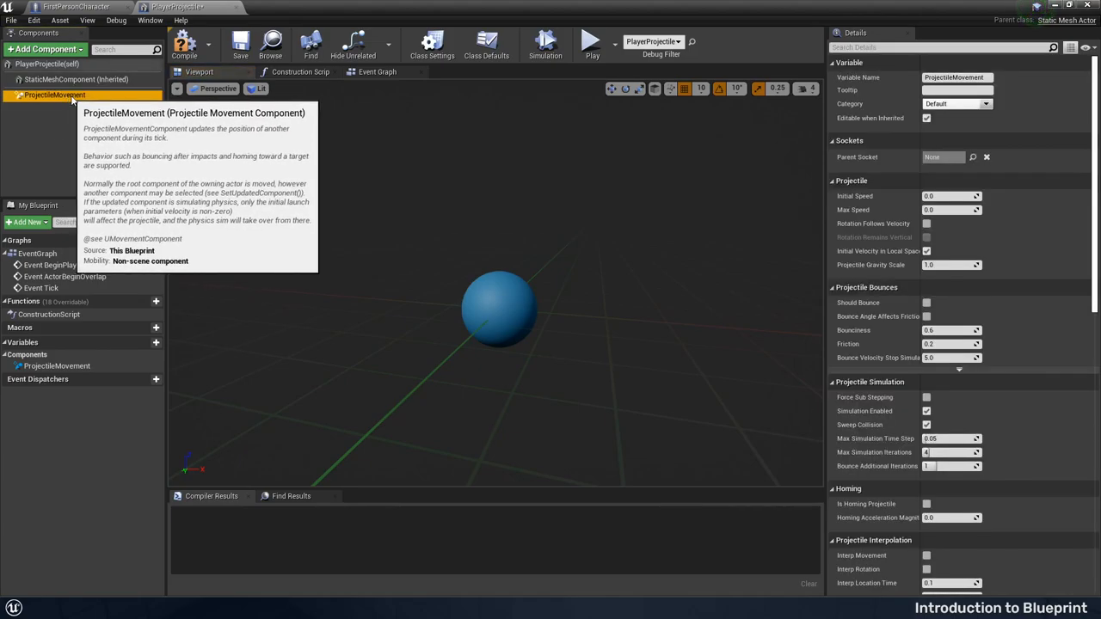
{"action": "mouse_move", "coordinate": [912, 184]}
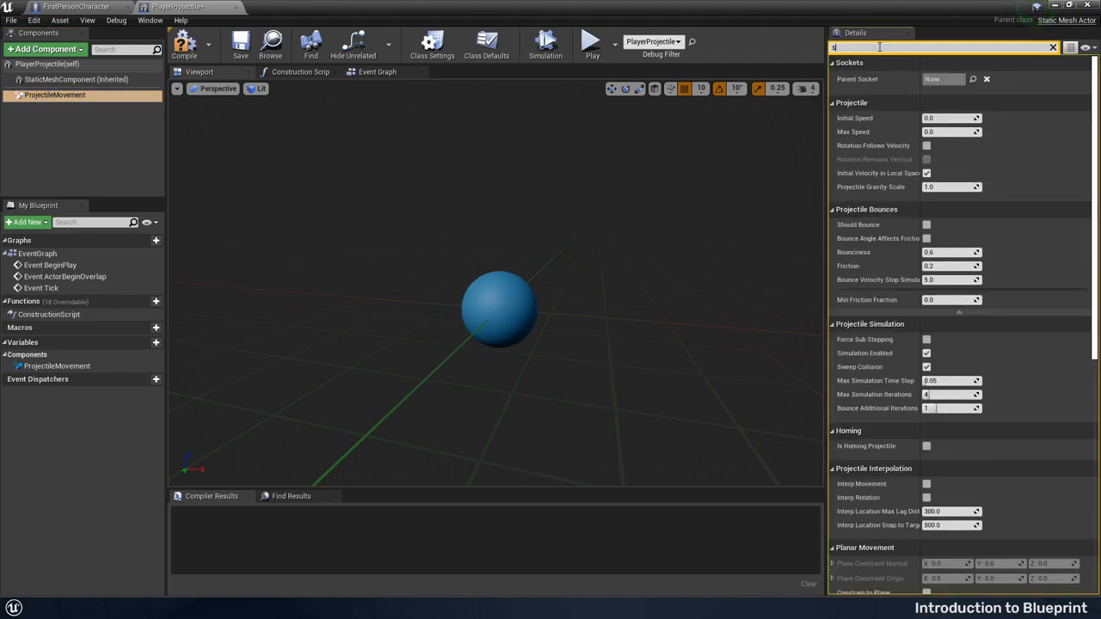
Set the projectile's Initial Speed and Max Speed both to 3000
{"action": "type", "text": "speed"}
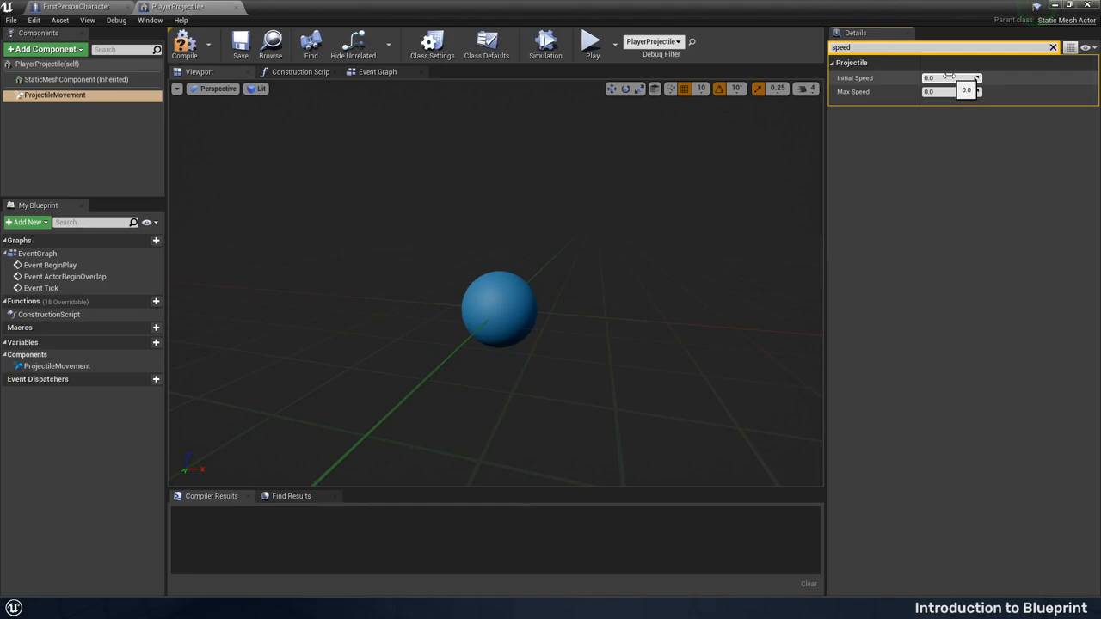
{"action": "left_click", "coordinate": [946, 78]}
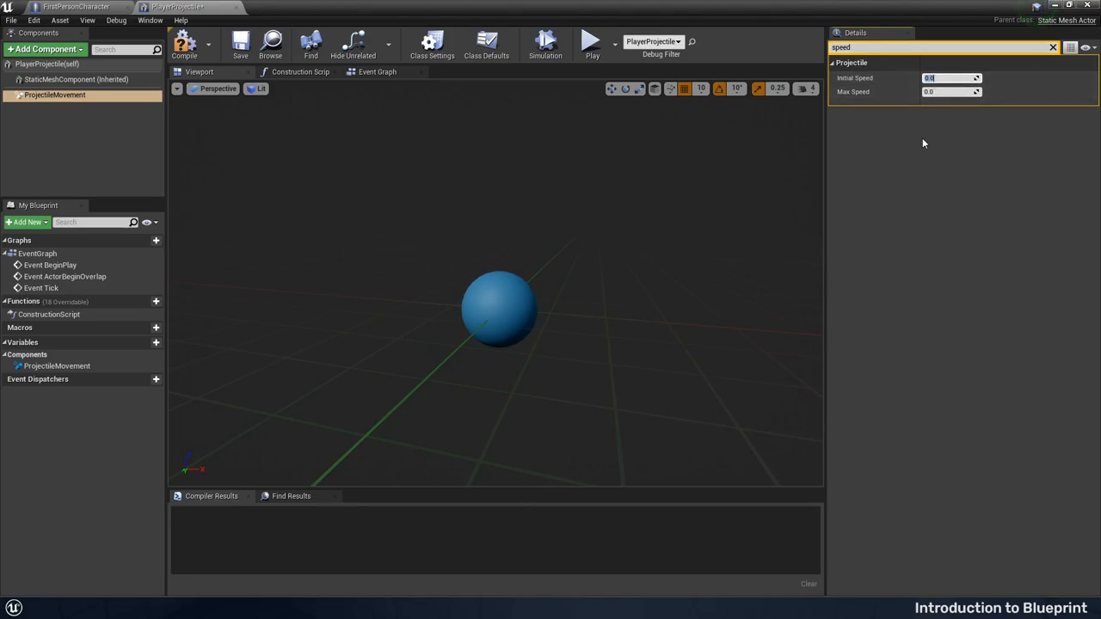
{"action": "type", "text": "3000"}
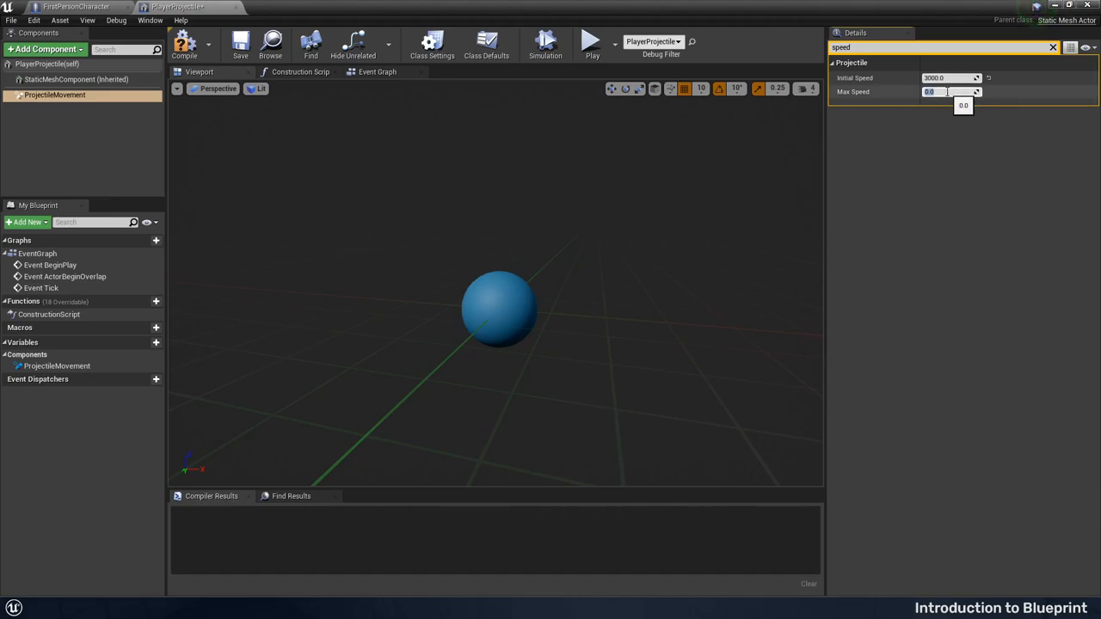
{"action": "type", "text": "3000.0"}
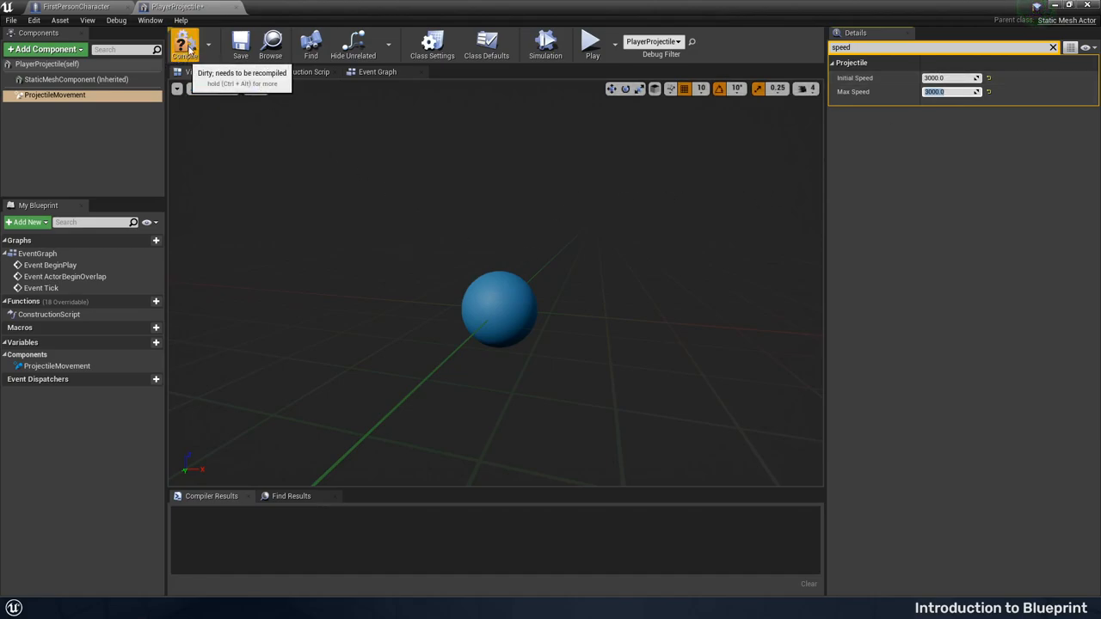
Compile the PlayerProjectile blueprint and check the Compiler Results log
{"action": "left_click", "coordinate": [188, 43]}
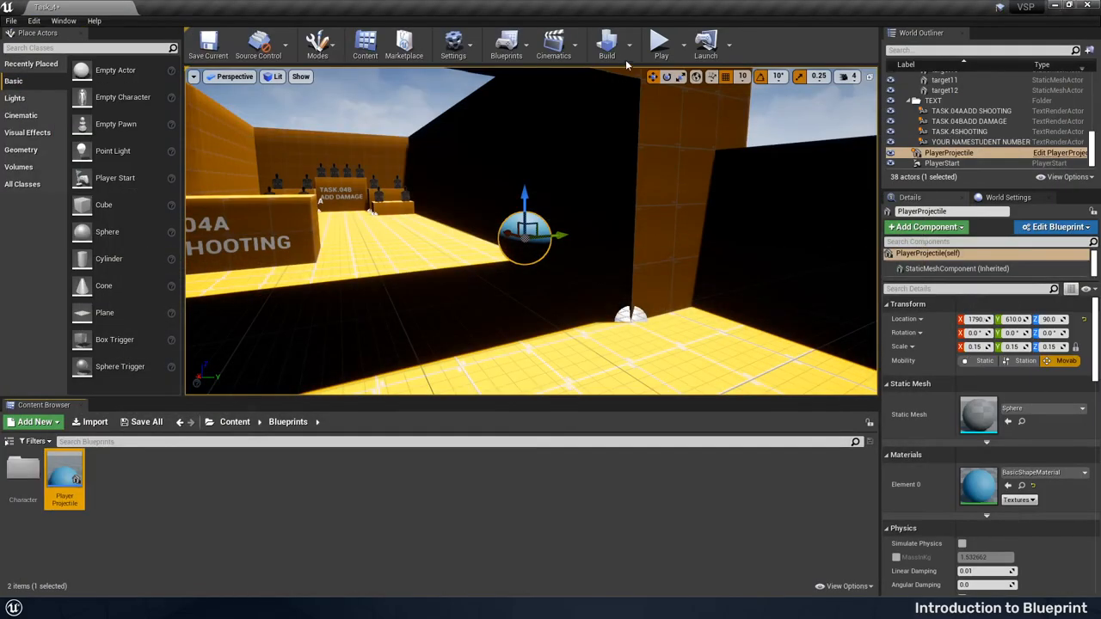
{"action": "left_click", "coordinate": [659, 38]}
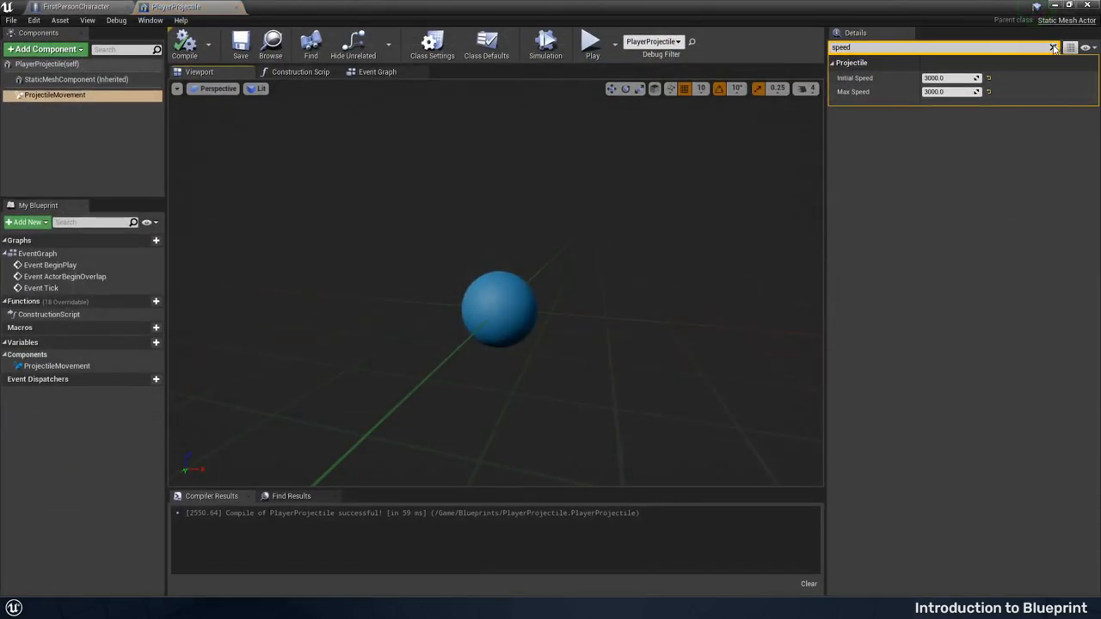
Enable Should Bounce on the projectile movement and show PlayerProjectile's own class defaults for the life span
{"action": "left_click", "coordinate": [1050, 48]}
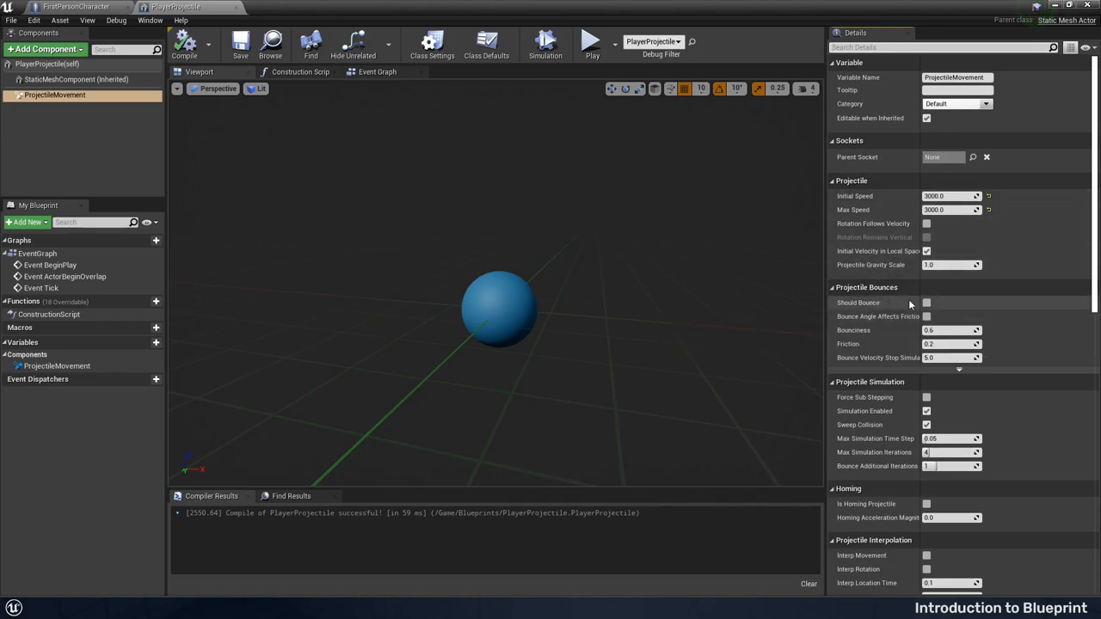
{"action": "left_click", "coordinate": [925, 303]}
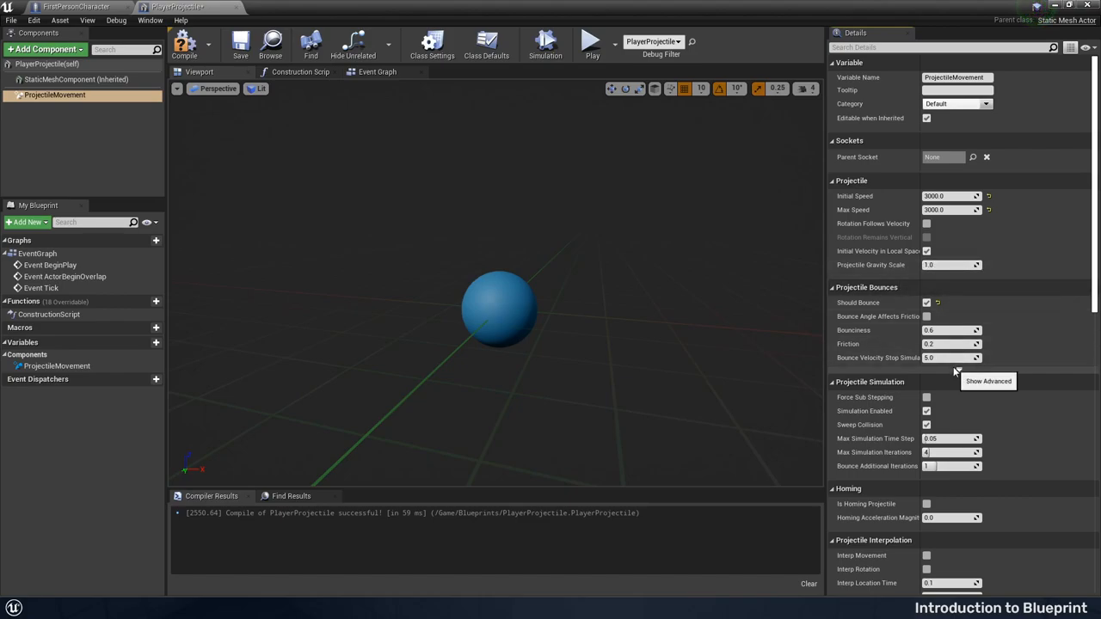
{"action": "mouse_move", "coordinate": [953, 282]}
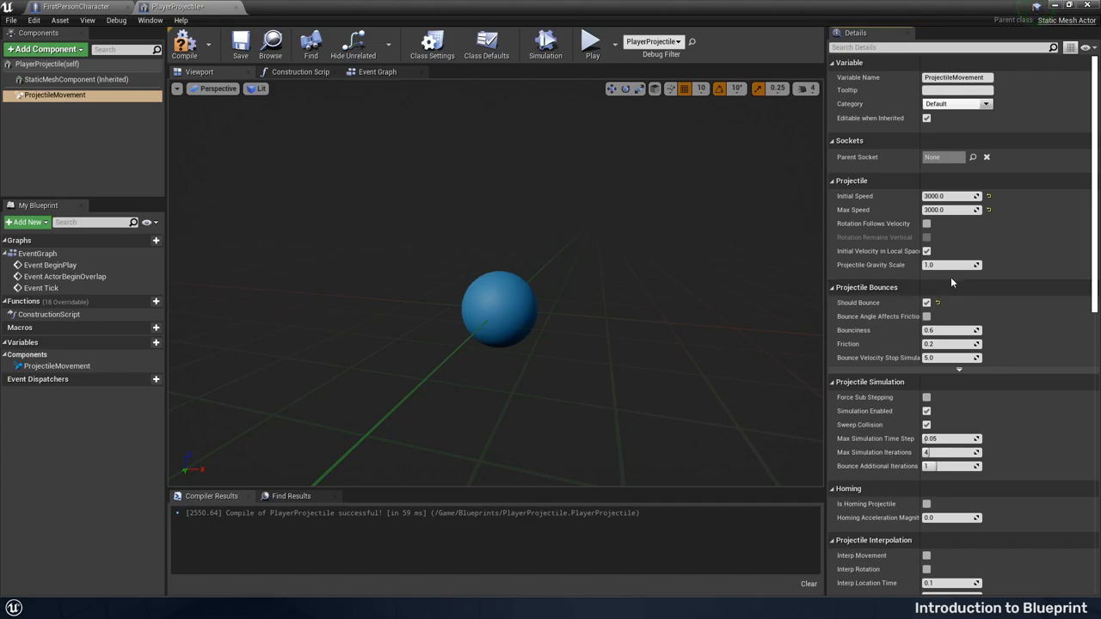
{"action": "mouse_move", "coordinate": [406, 172]}
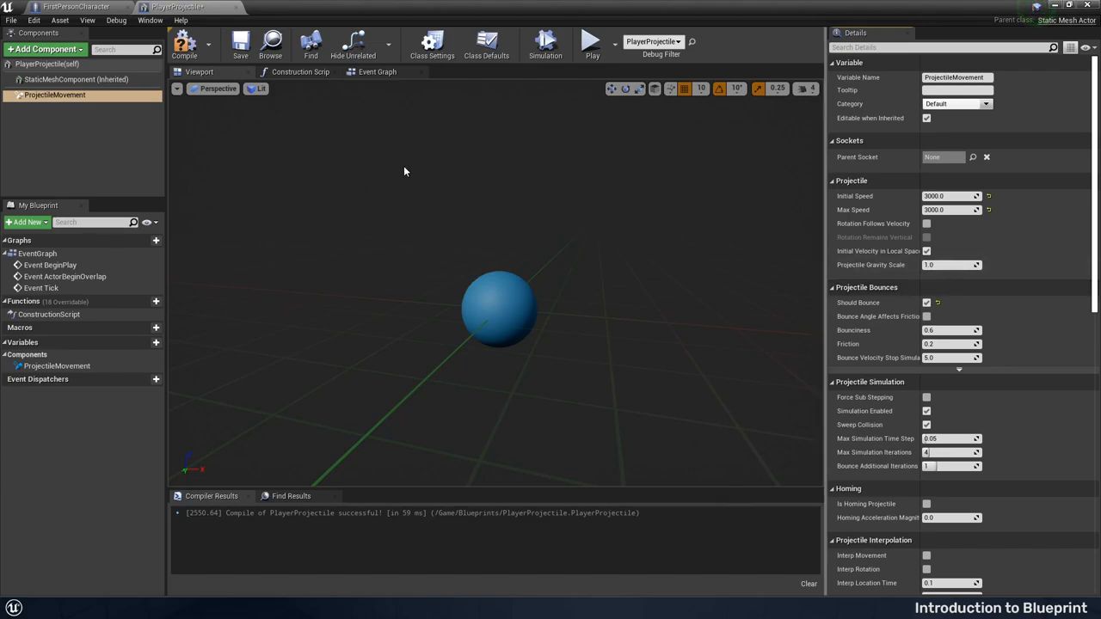
{"action": "mouse_move", "coordinate": [55, 67]}
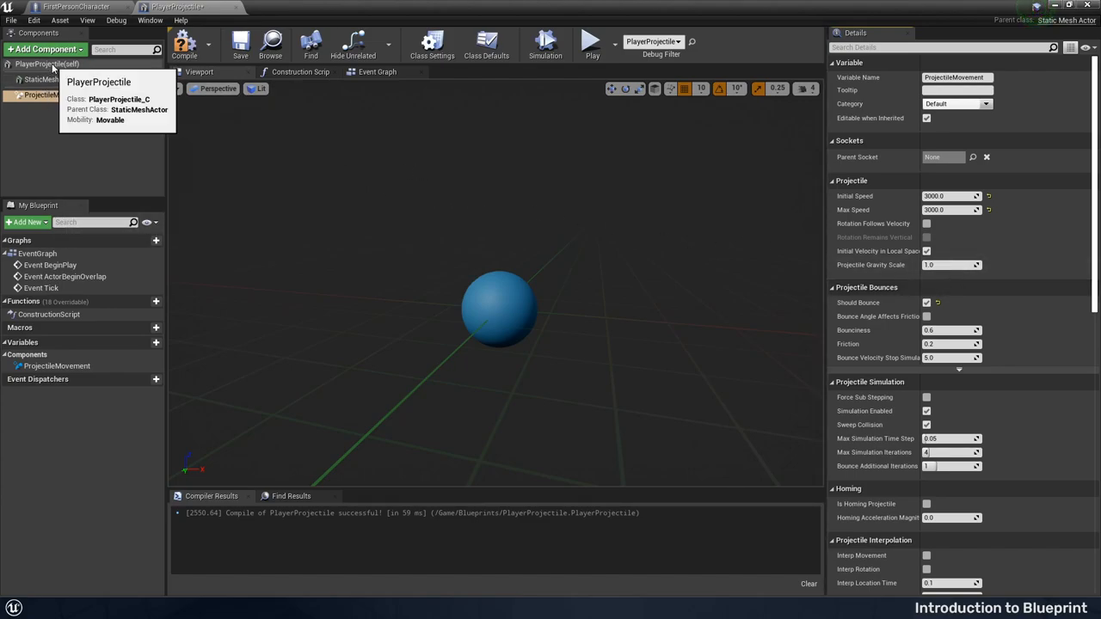
{"action": "left_click", "coordinate": [481, 43]}
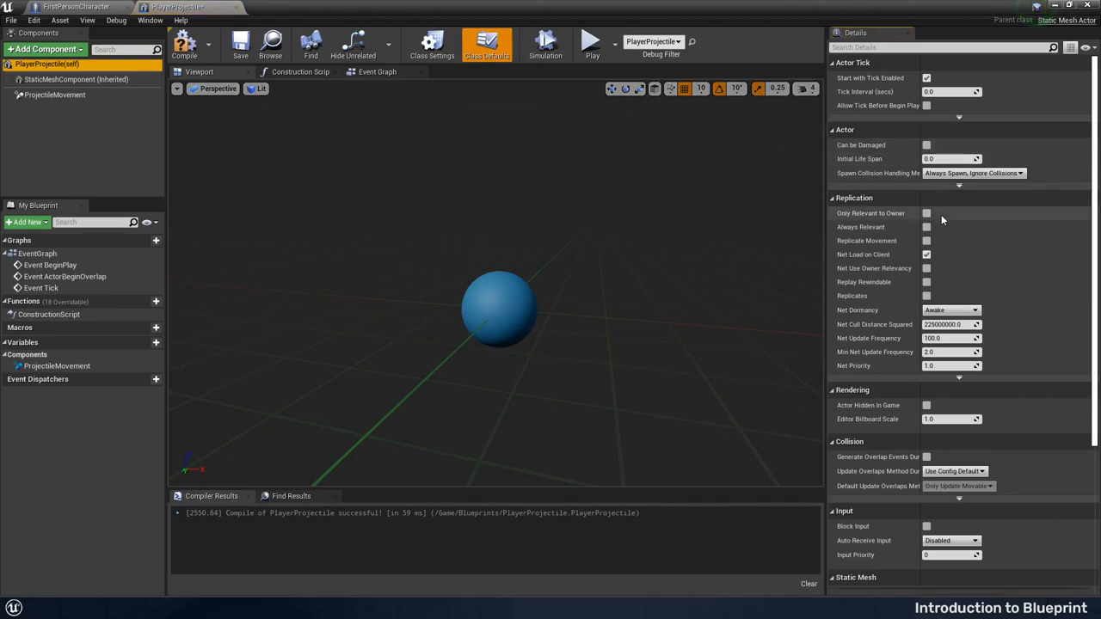
{"action": "mouse_move", "coordinate": [196, 105]}
{"action": "type", "text": "3"}
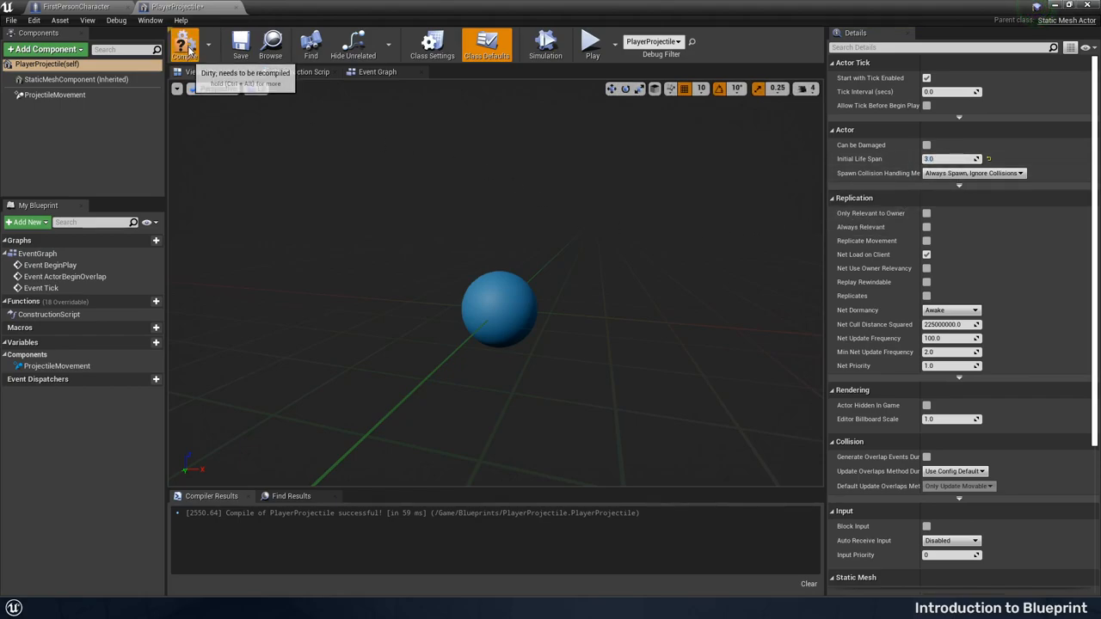
Compile the updated PlayerProjectile and play the level twice to test firing the projectile
{"action": "left_click", "coordinate": [189, 43]}
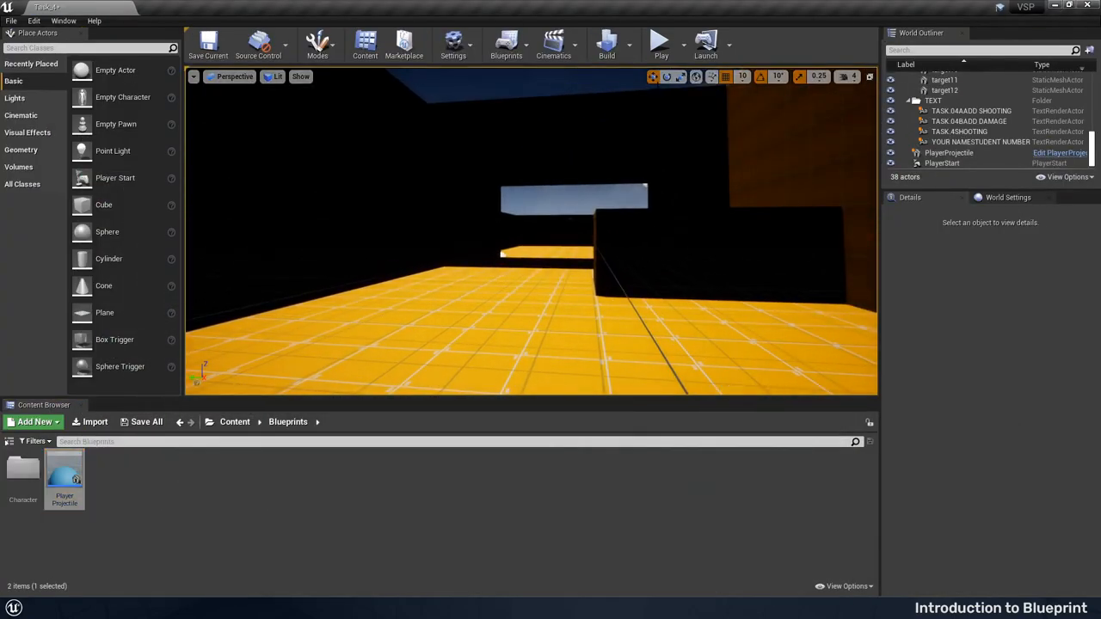
{"action": "left_click", "coordinate": [675, 43]}
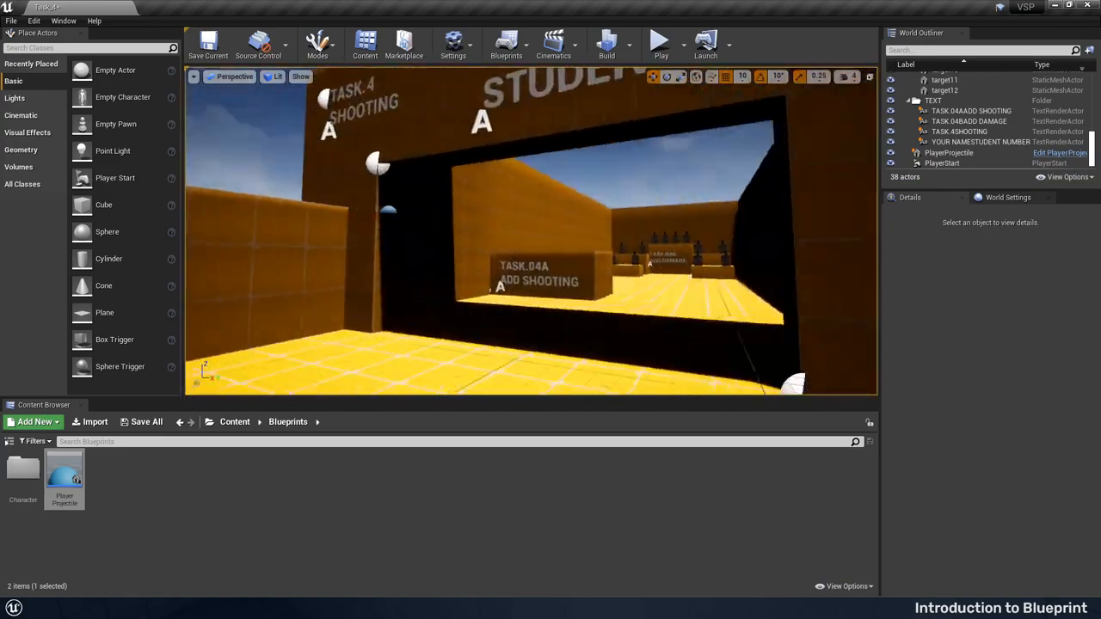
{"action": "left_click", "coordinate": [950, 151]}
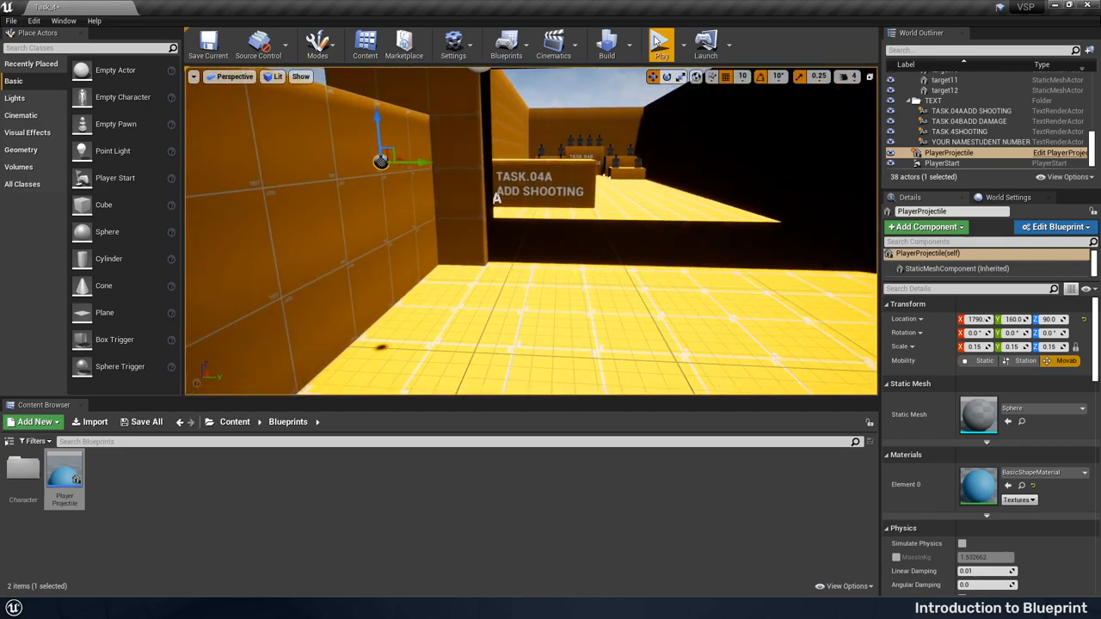
{"action": "left_click", "coordinate": [661, 42]}
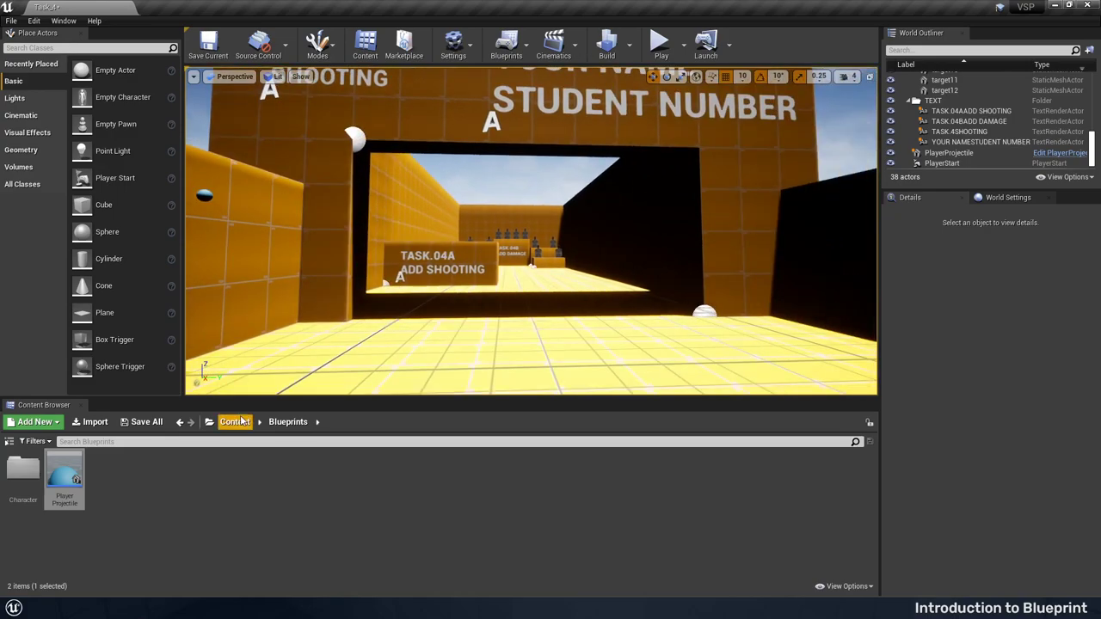
{"action": "mouse_move", "coordinate": [30, 473]}
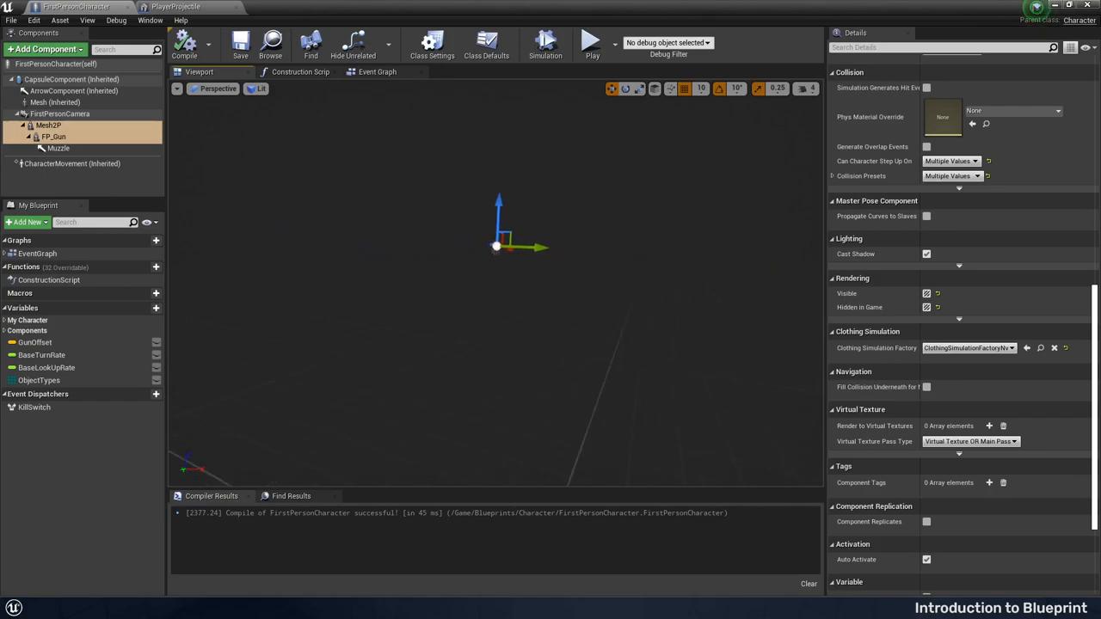
{"action": "mouse_move", "coordinate": [53, 138]}
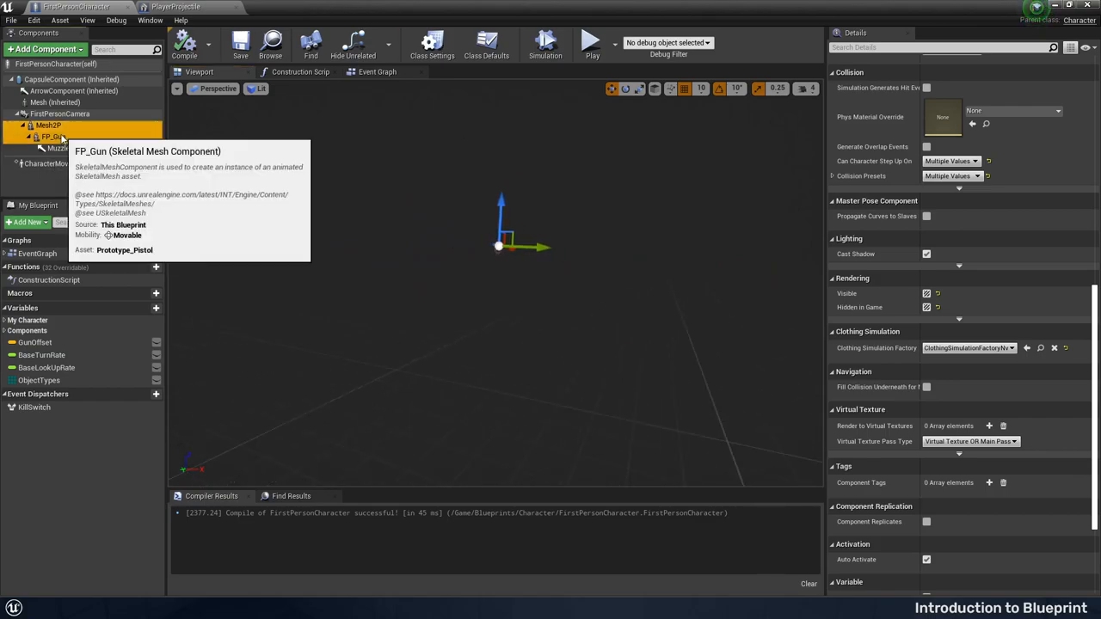
Select the FP_Gun component in FirstPersonCharacter and untick Hidden in Game under Rendering
{"action": "left_click", "coordinate": [52, 136]}
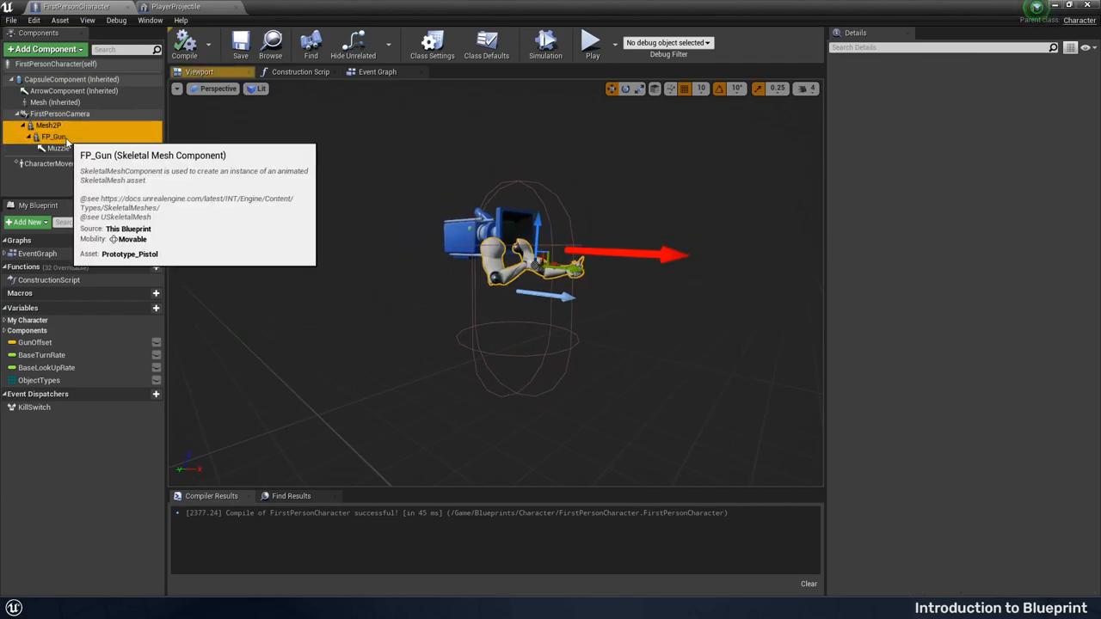
{"action": "left_click", "coordinate": [53, 136]}
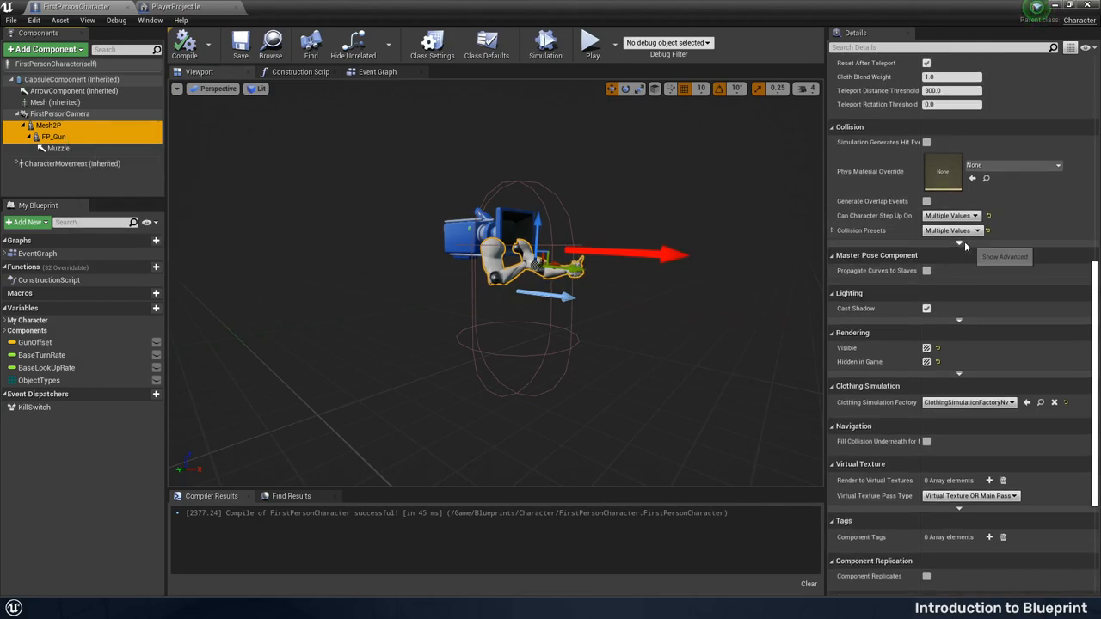
{"action": "scroll", "scroll_direction": "down", "scroll_amount": 3}
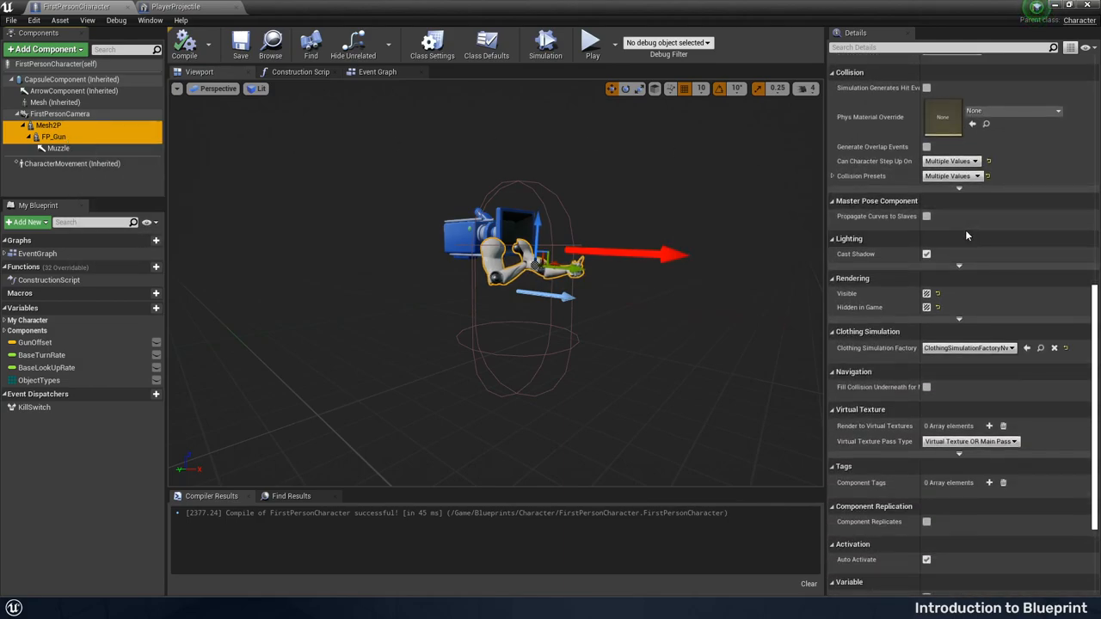
{"action": "mouse_move", "coordinate": [842, 299]}
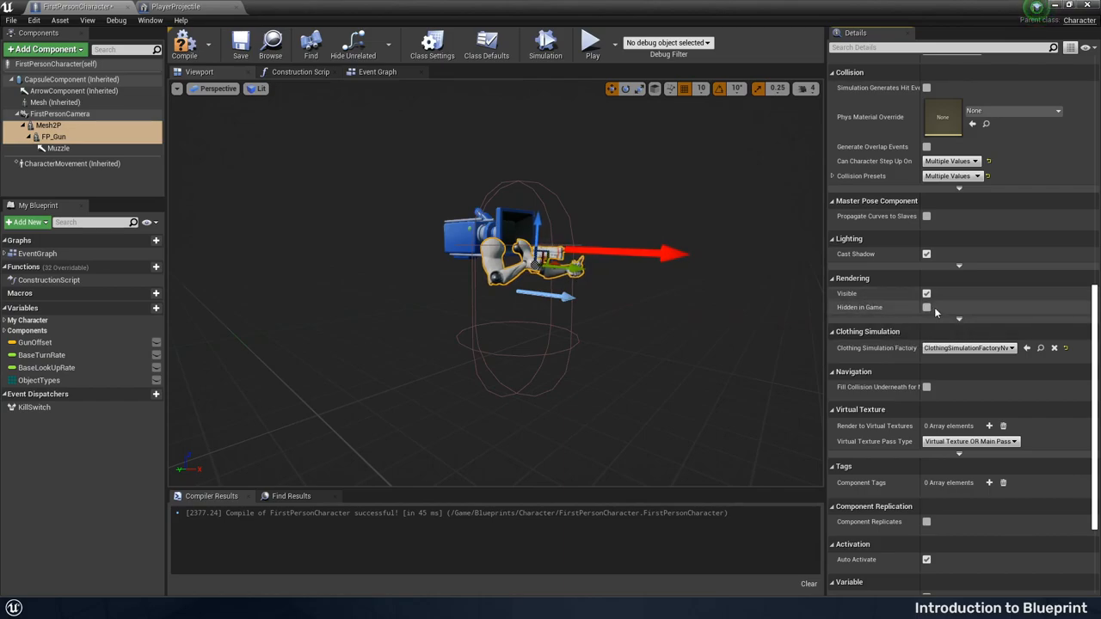
{"action": "left_click", "coordinate": [274, 43]}
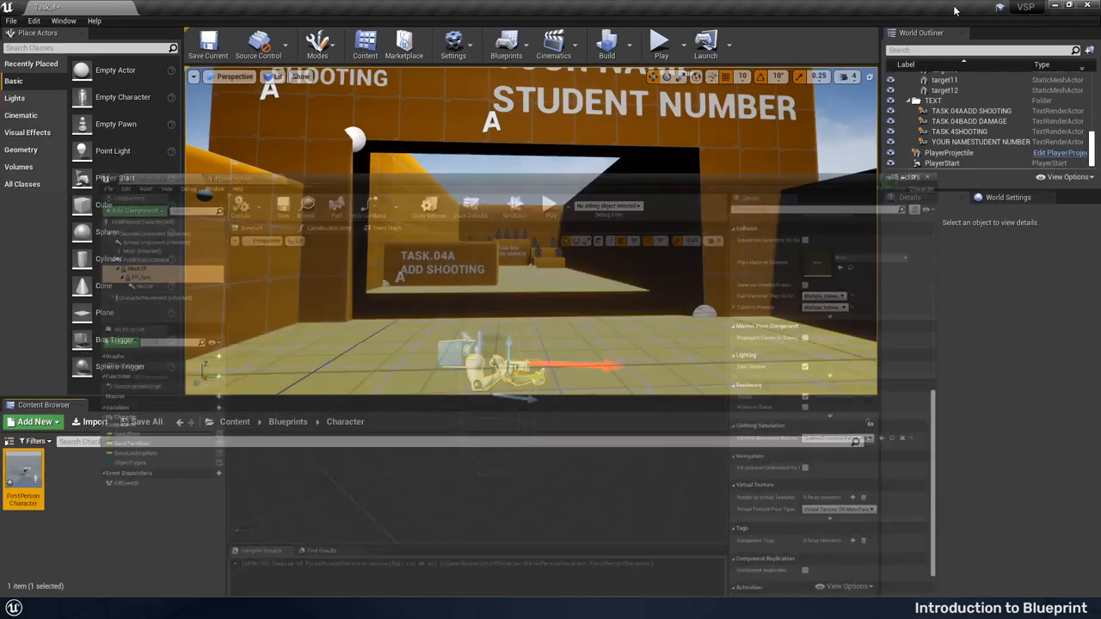
{"action": "left_click", "coordinate": [673, 43]}
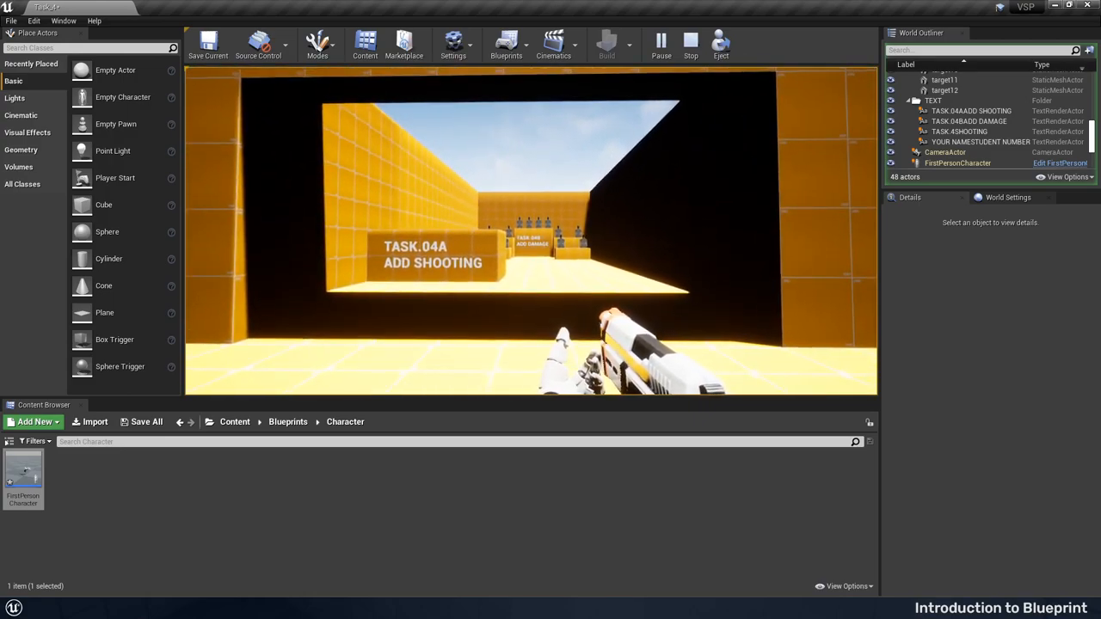
{"action": "left_click", "coordinate": [688, 45]}
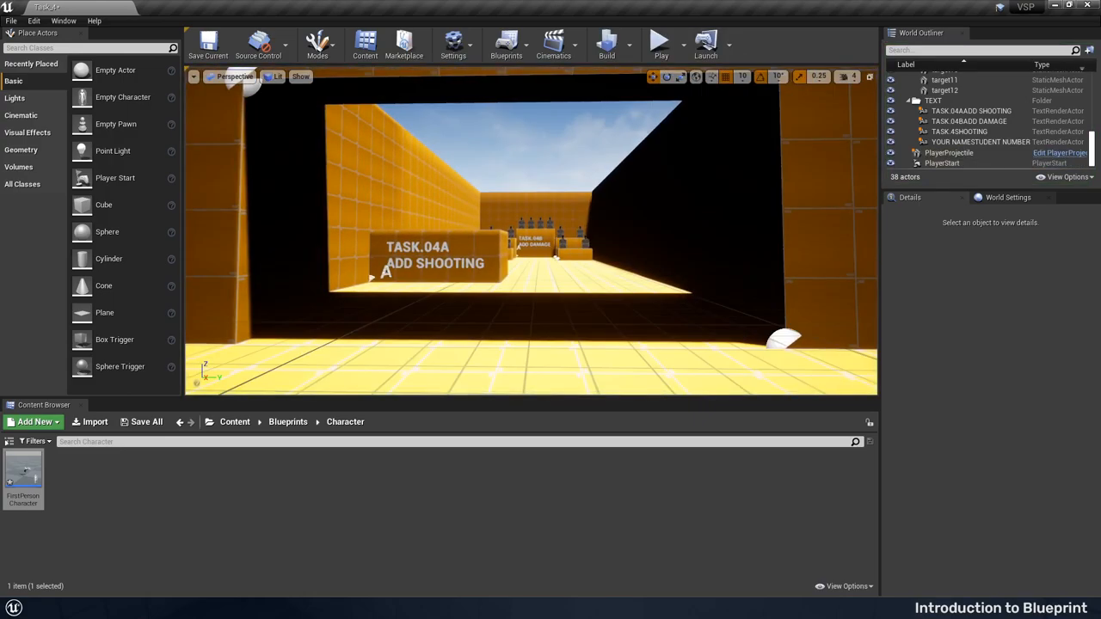